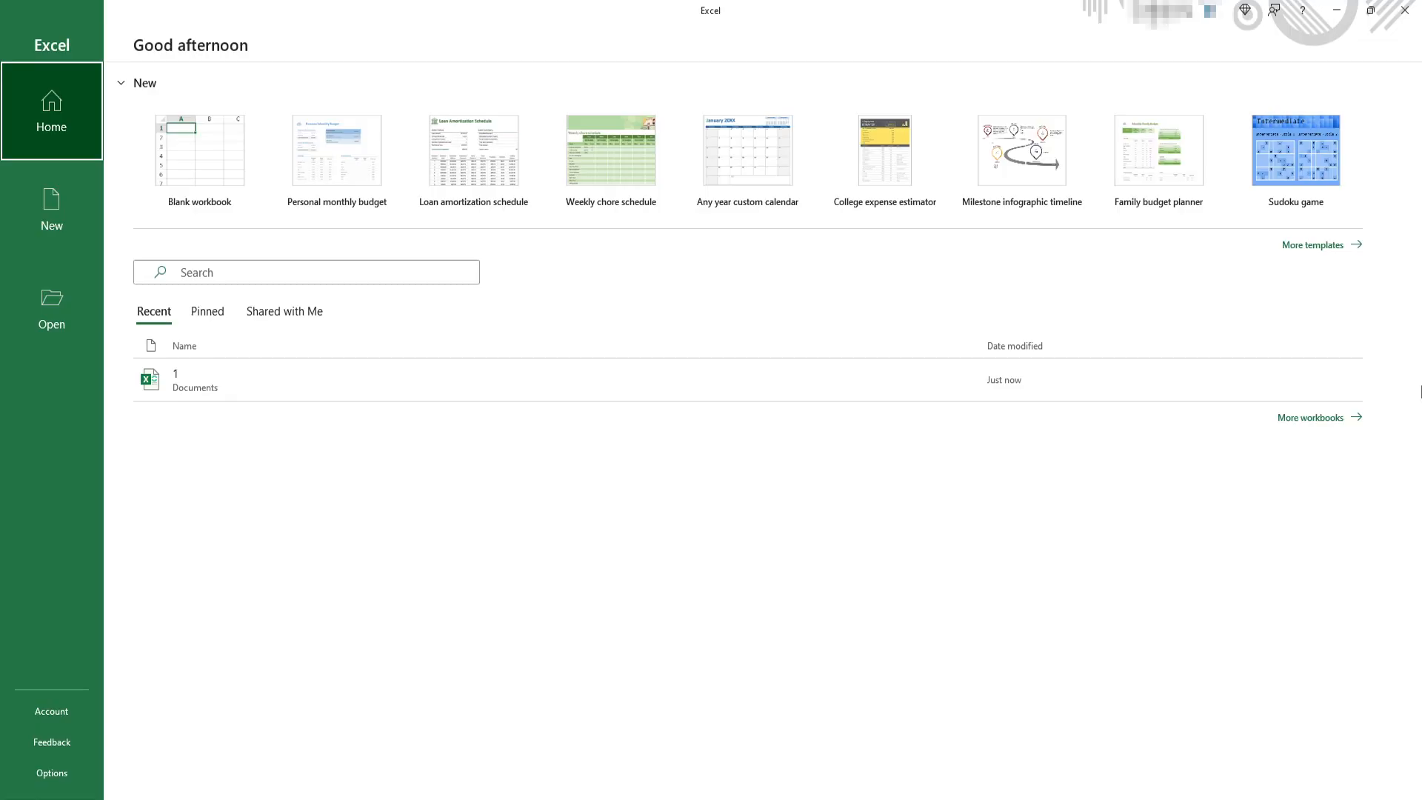
Open the Account page from the Excel start screen to reach theme settings
{"action": "left_click", "coordinate": [51, 711]}
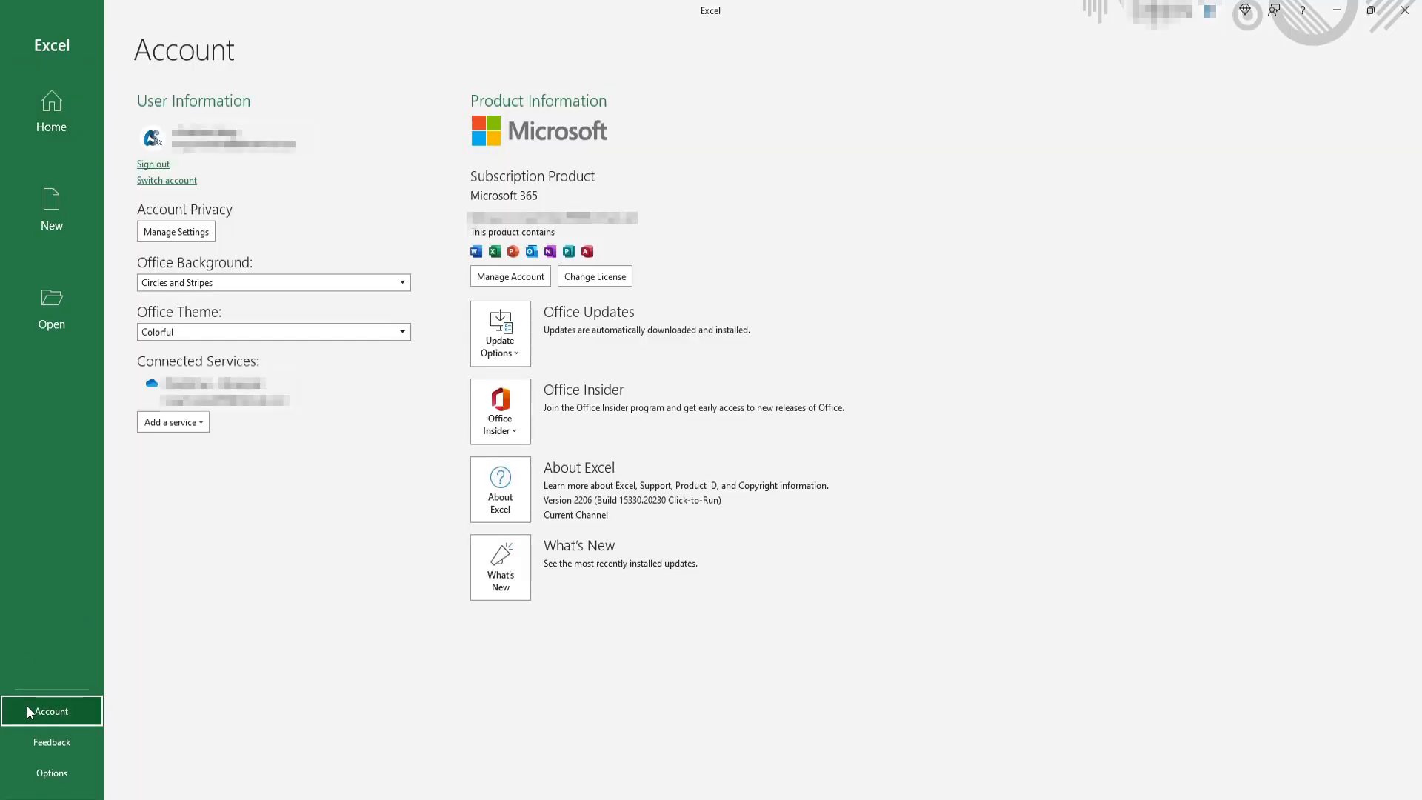
{"action": "mouse_move", "coordinate": [300, 346]}
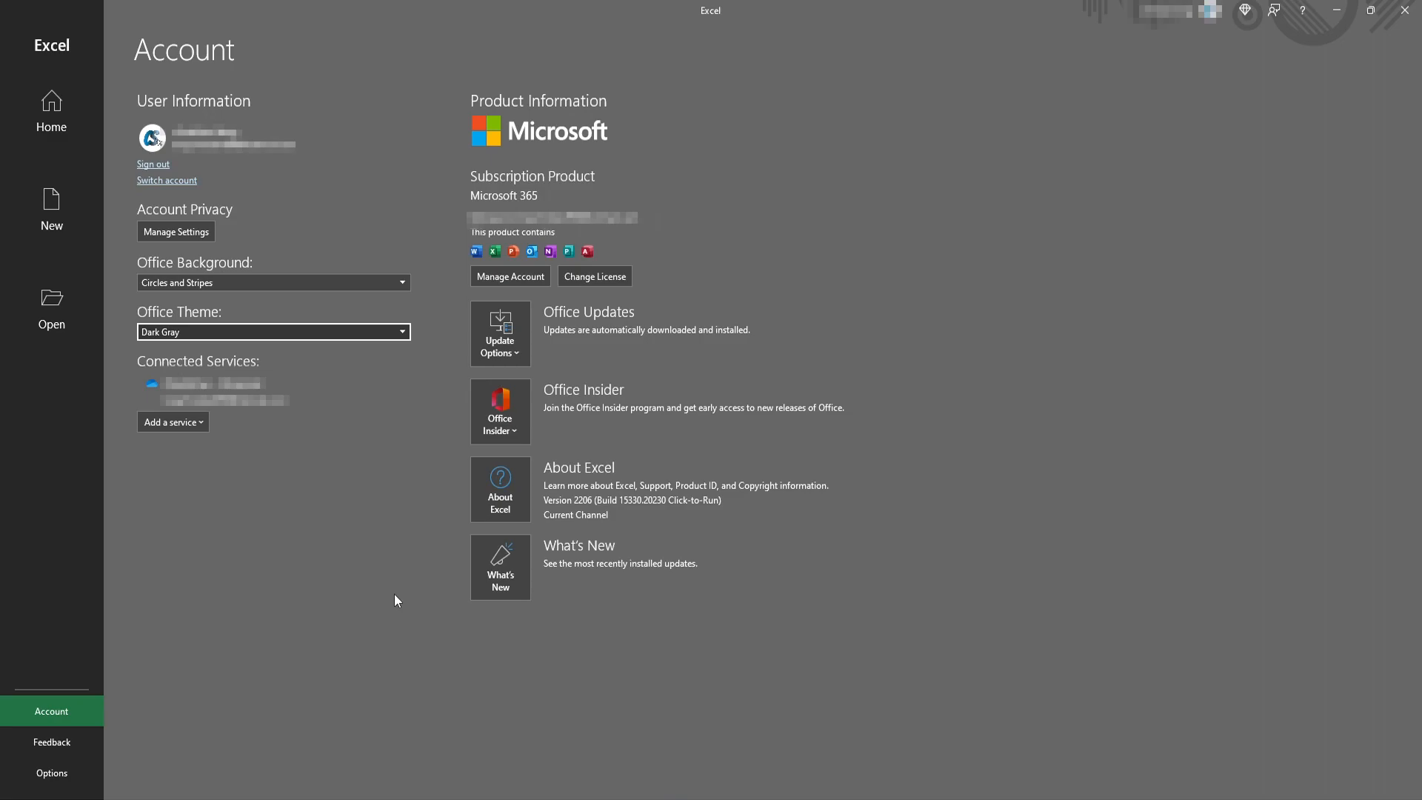
{"action": "mouse_move", "coordinate": [52, 211]}
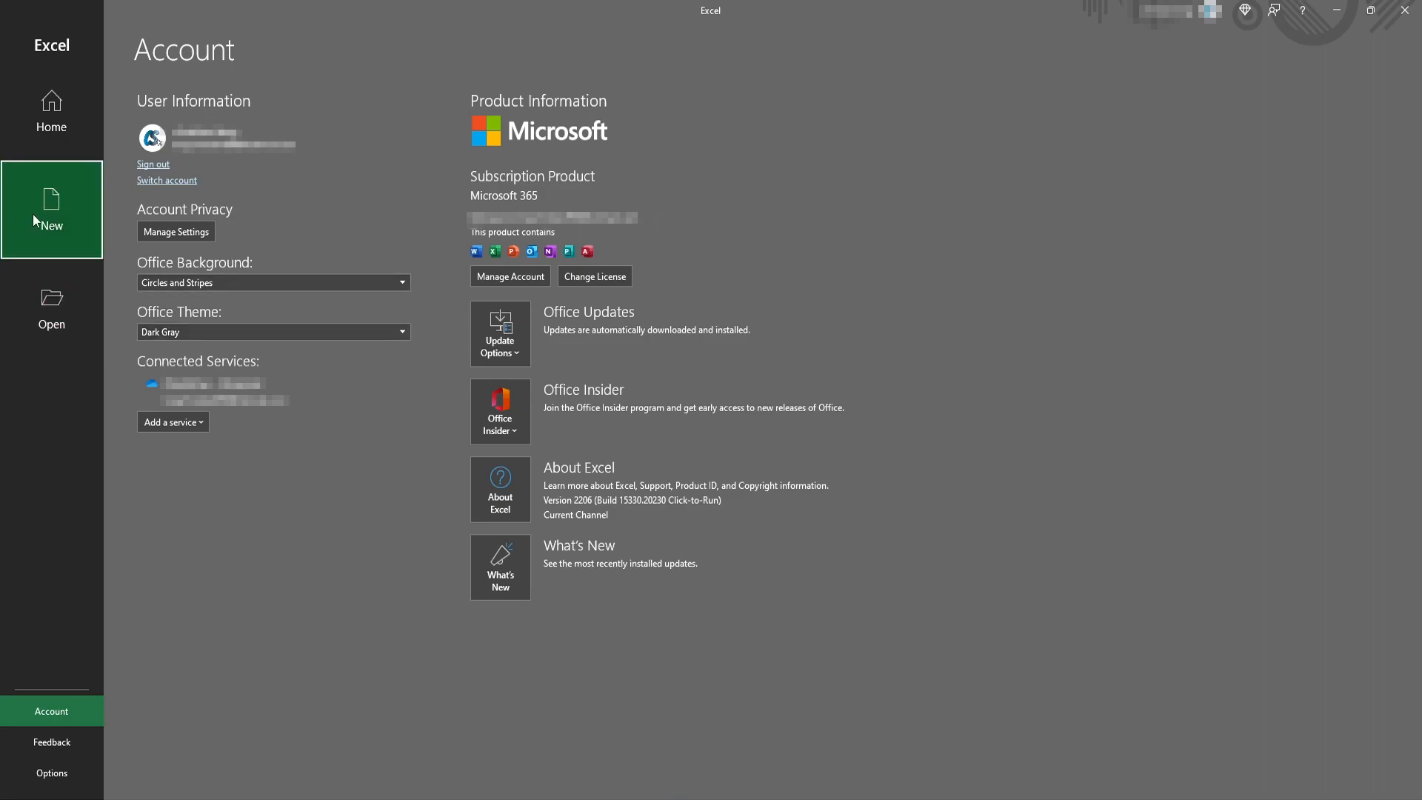
Create a blank workbook and start adding a sheet background from Page Layout
{"action": "left_click", "coordinate": [51, 210]}
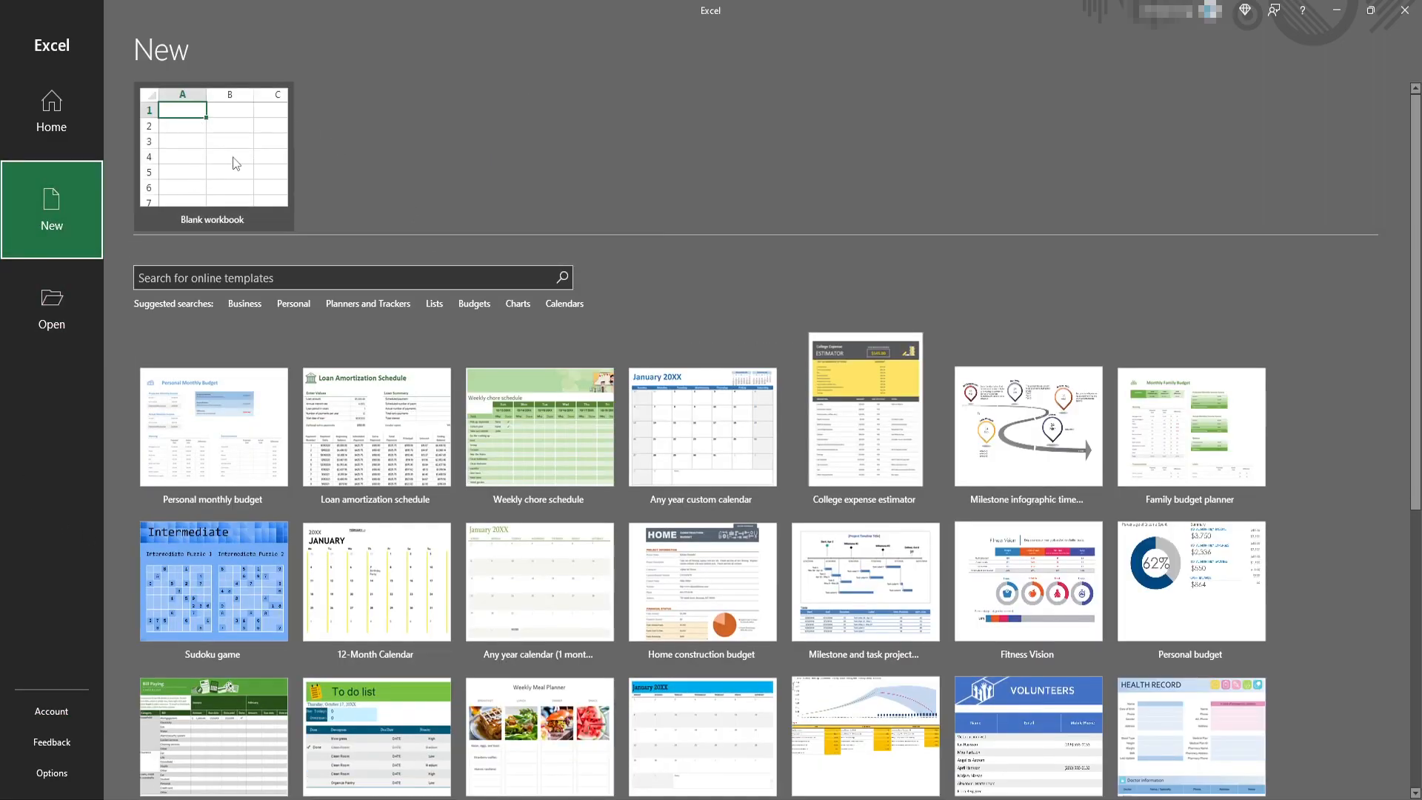
{"action": "left_click", "coordinate": [213, 148]}
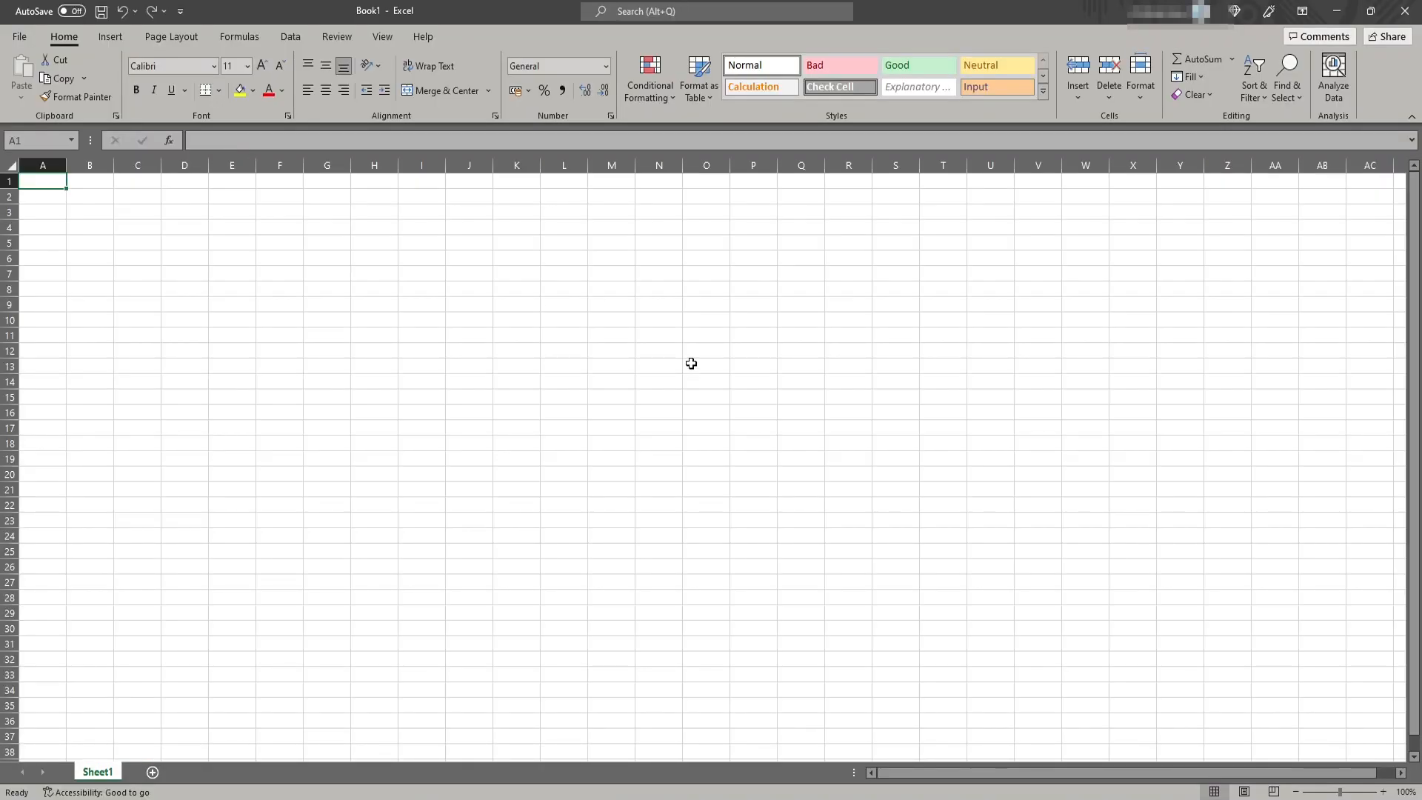
{"action": "mouse_move", "coordinate": [513, 291]}
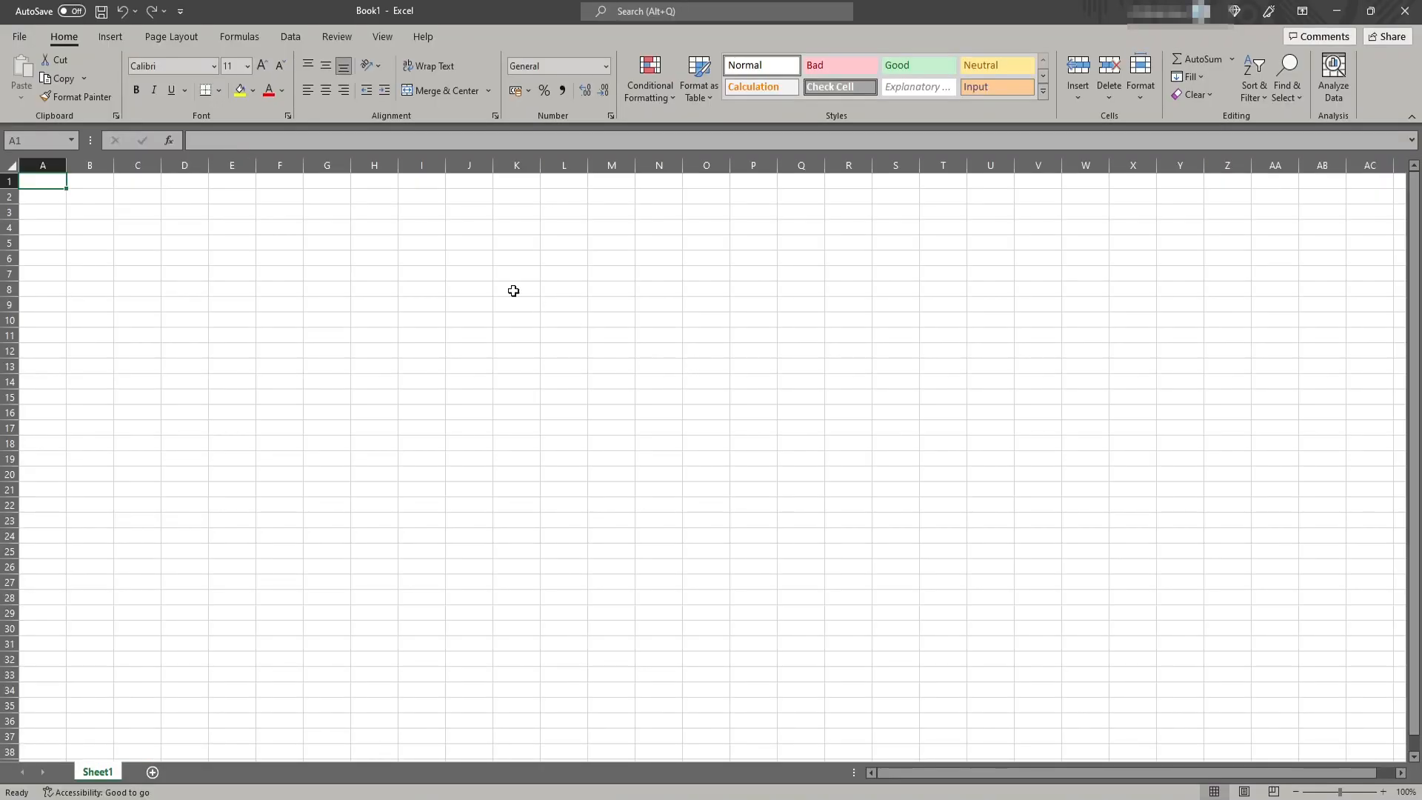
{"action": "left_click", "coordinate": [171, 36]}
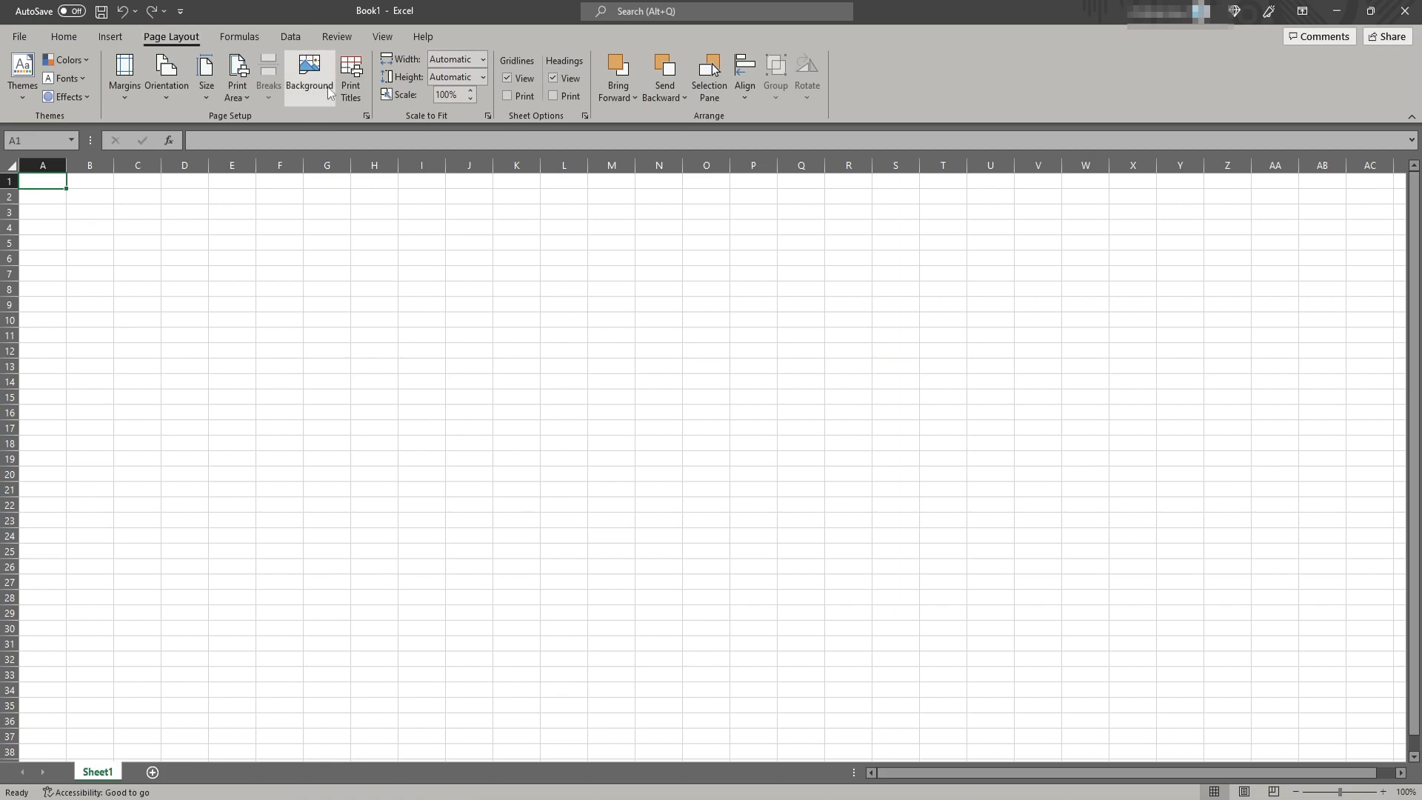
{"action": "left_click", "coordinate": [310, 77]}
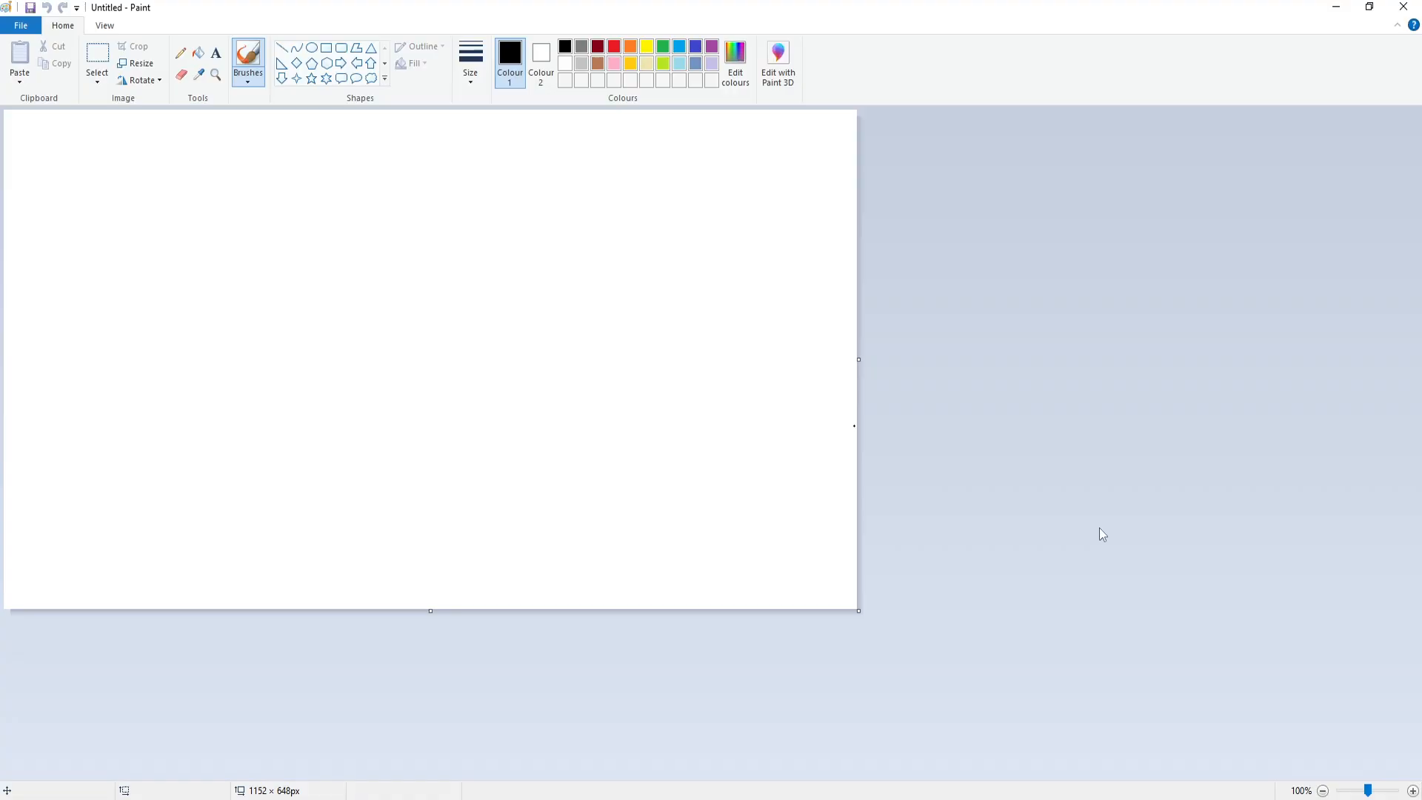
{"action": "mouse_move", "coordinate": [179, 47]}
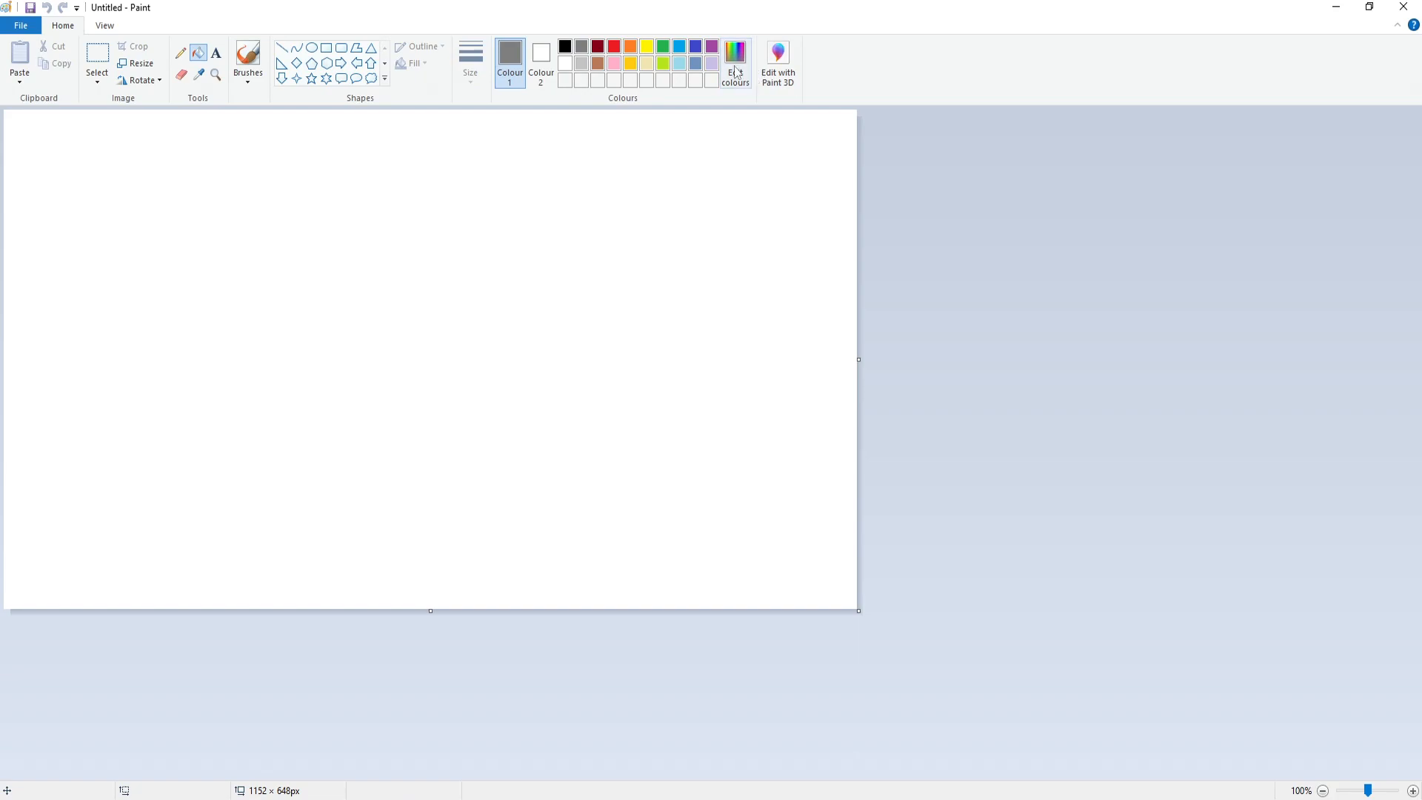
Pick a custom dark grey and fill the entire Paint canvas with it
{"action": "left_click", "coordinate": [735, 59]}
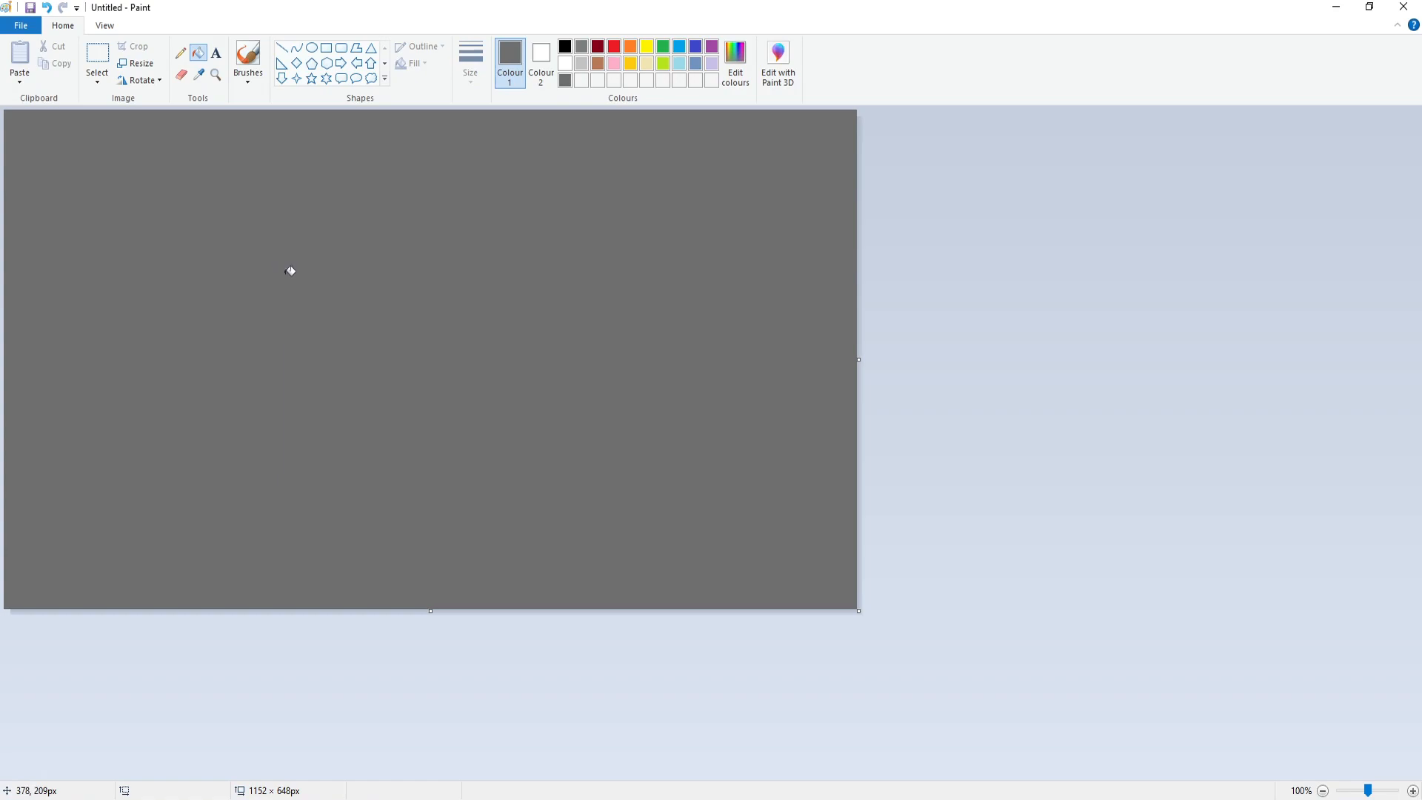
{"action": "left_click", "coordinate": [20, 24]}
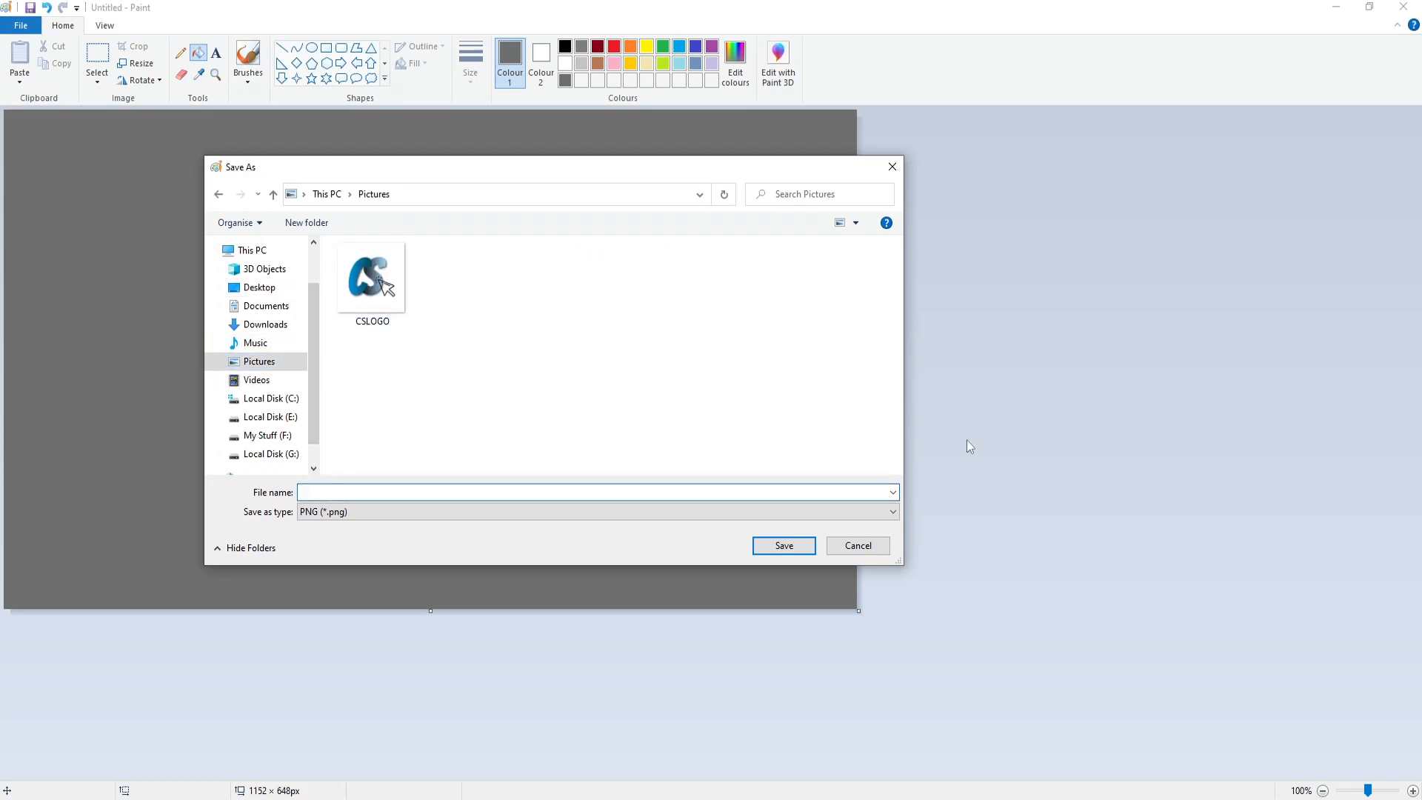
Save the grey image as 'excel background' in Pictures
{"action": "type", "text": "excel background"}
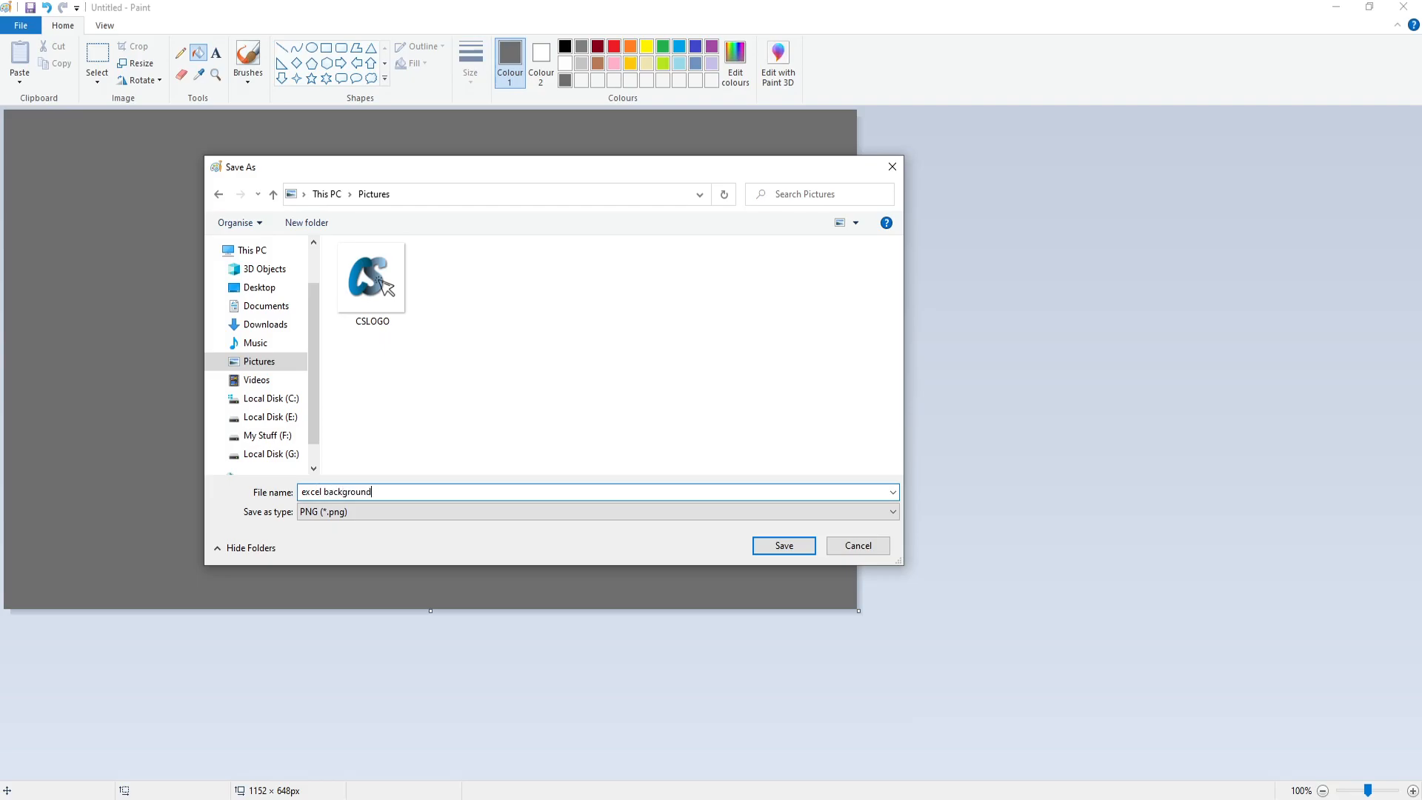
{"action": "left_click", "coordinate": [782, 545]}
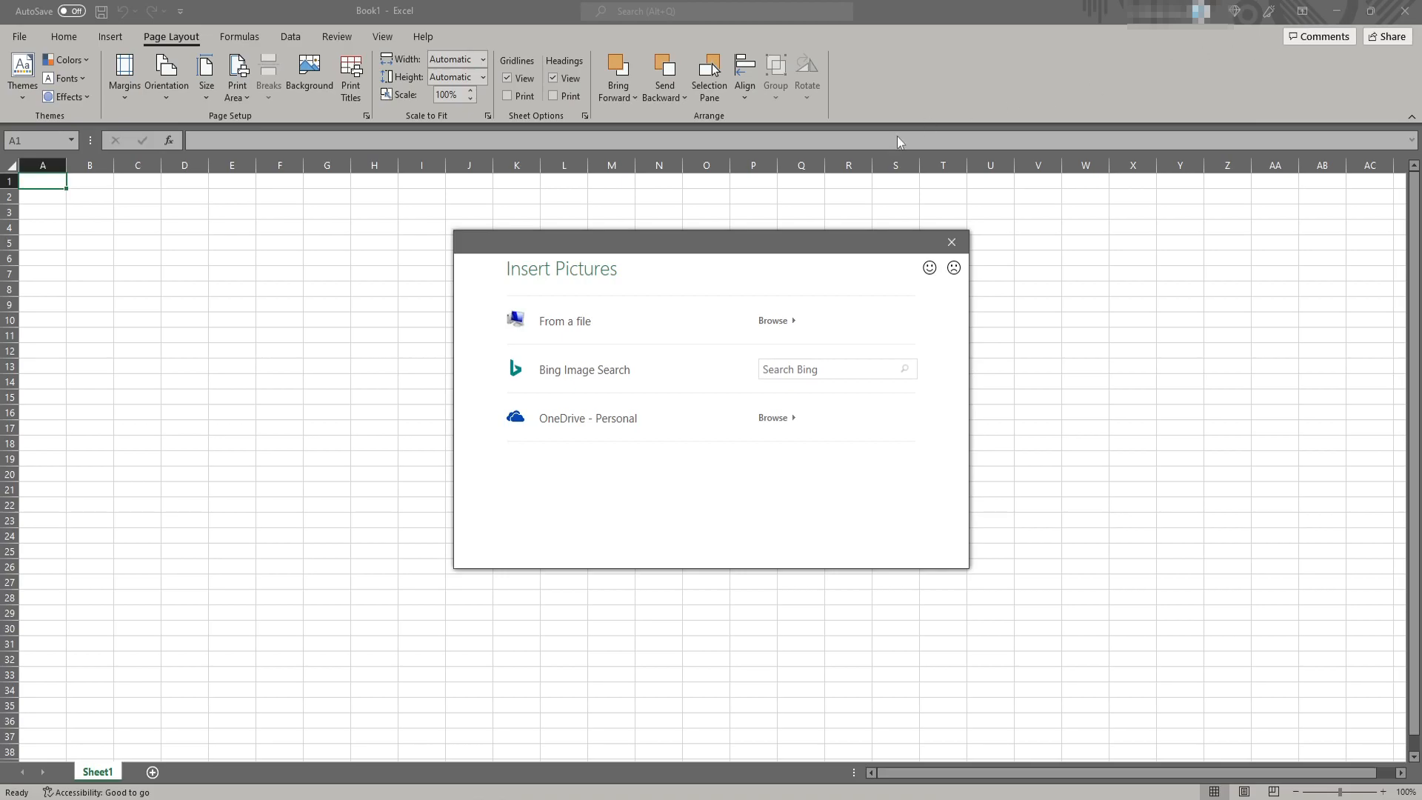
{"action": "mouse_move", "coordinate": [610, 331]}
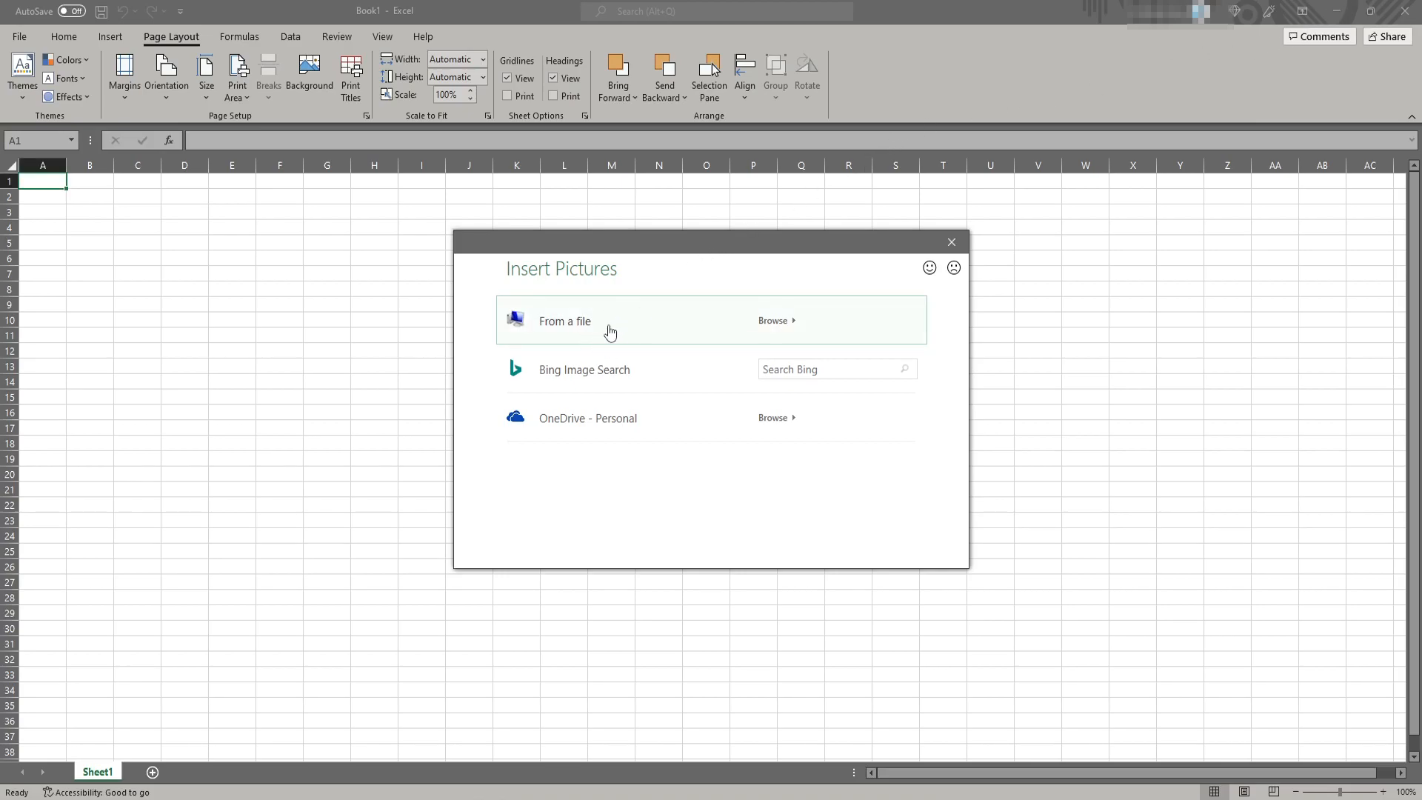
Insert the 'excel background' image from file as the sheet background
{"action": "left_click", "coordinate": [772, 320]}
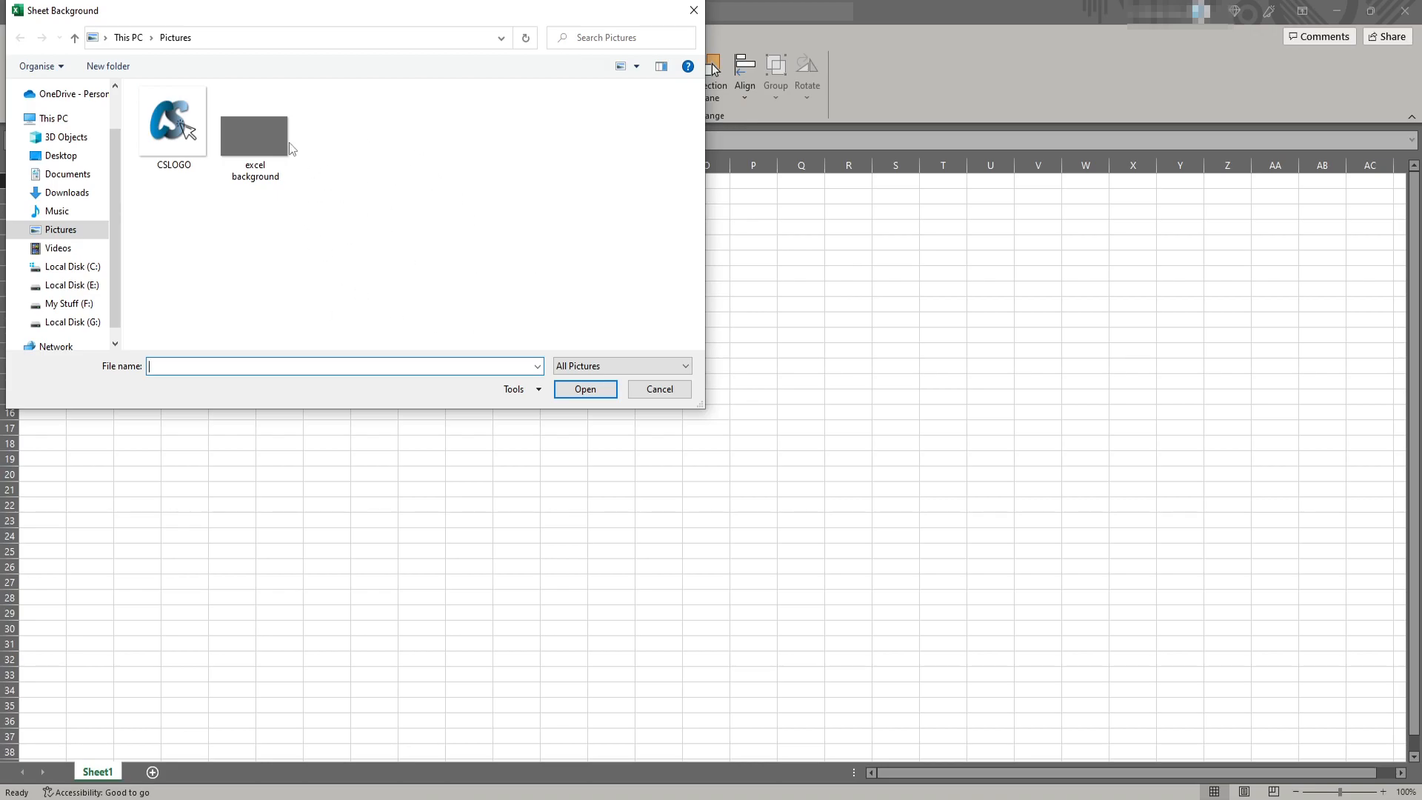
{"action": "left_click", "coordinate": [254, 121]}
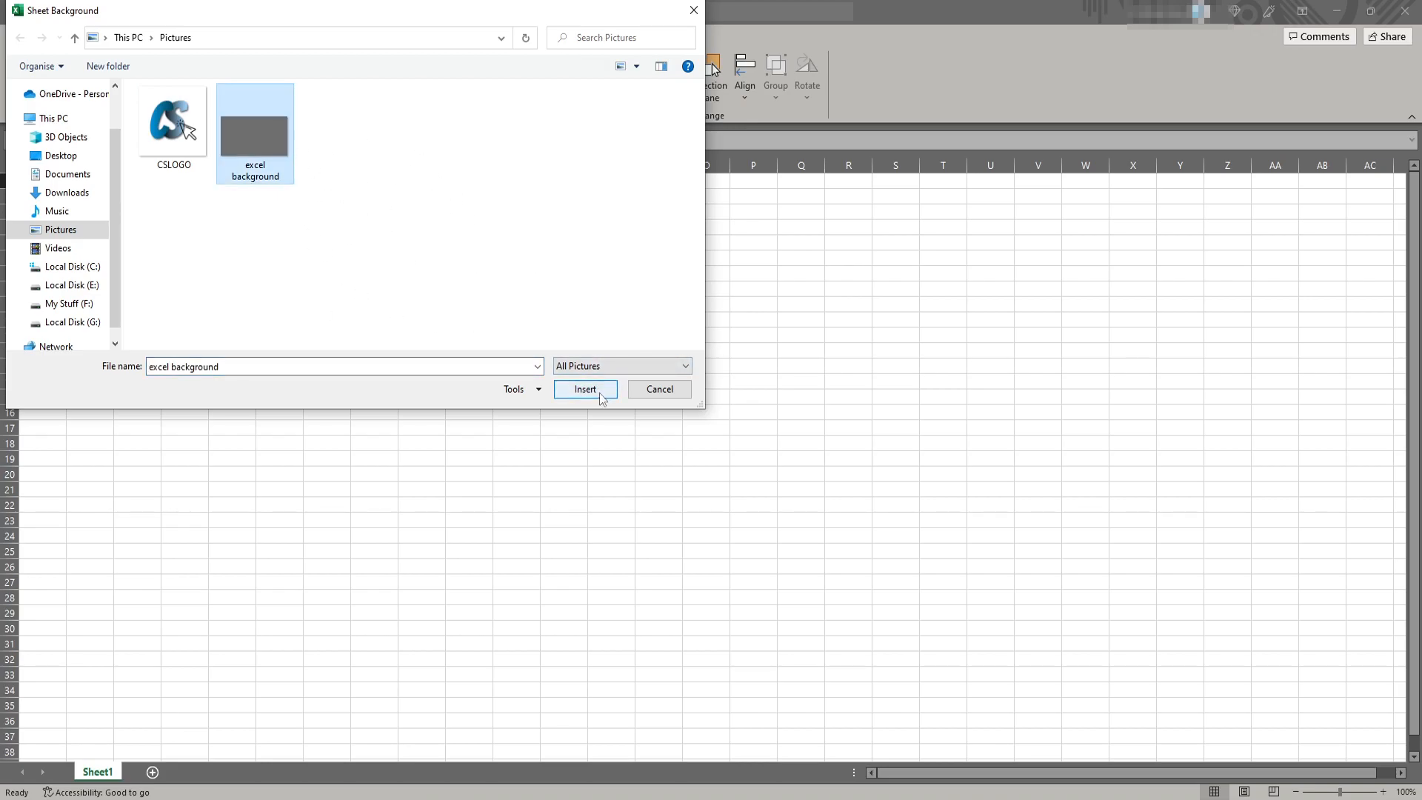
{"action": "left_click", "coordinate": [585, 389]}
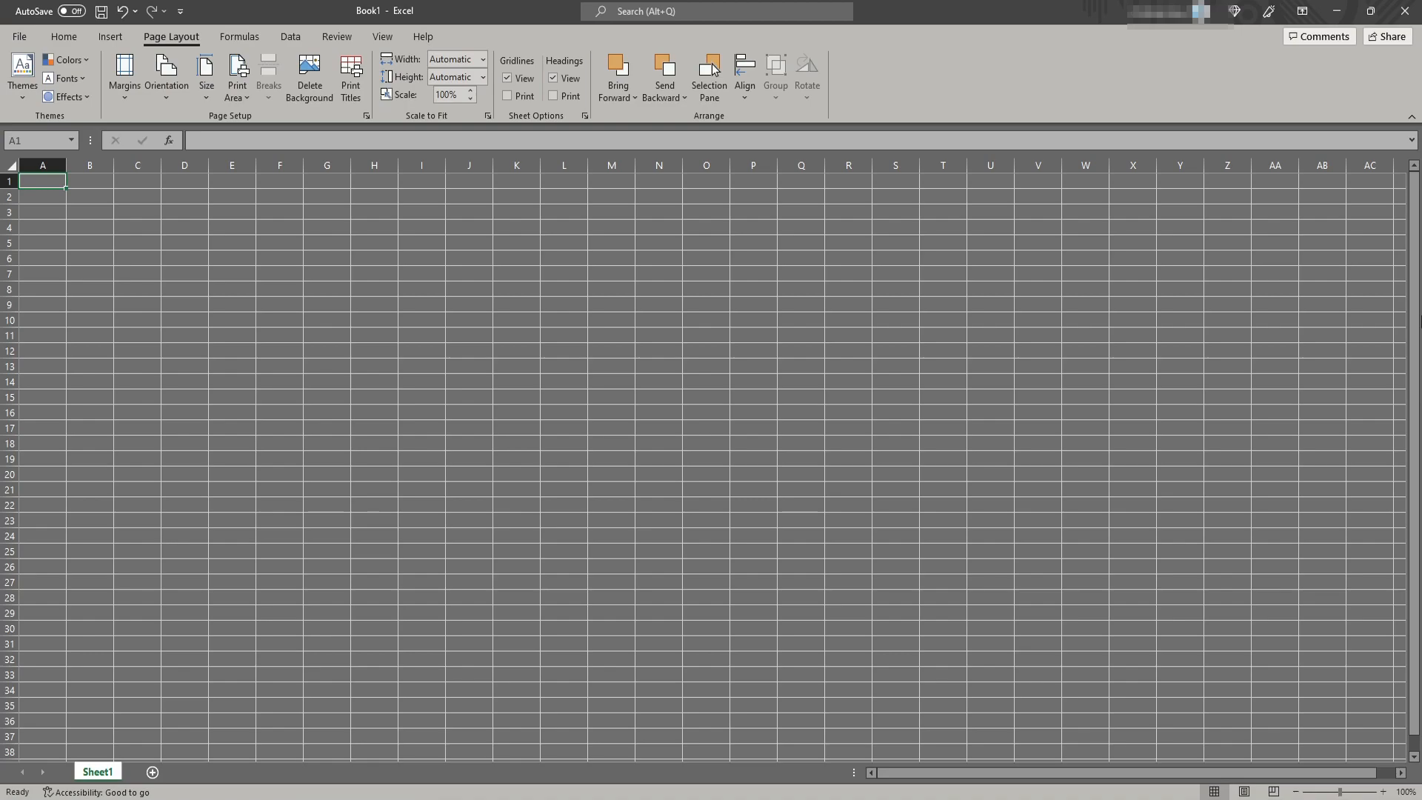
{"action": "mouse_move", "coordinate": [368, 254]}
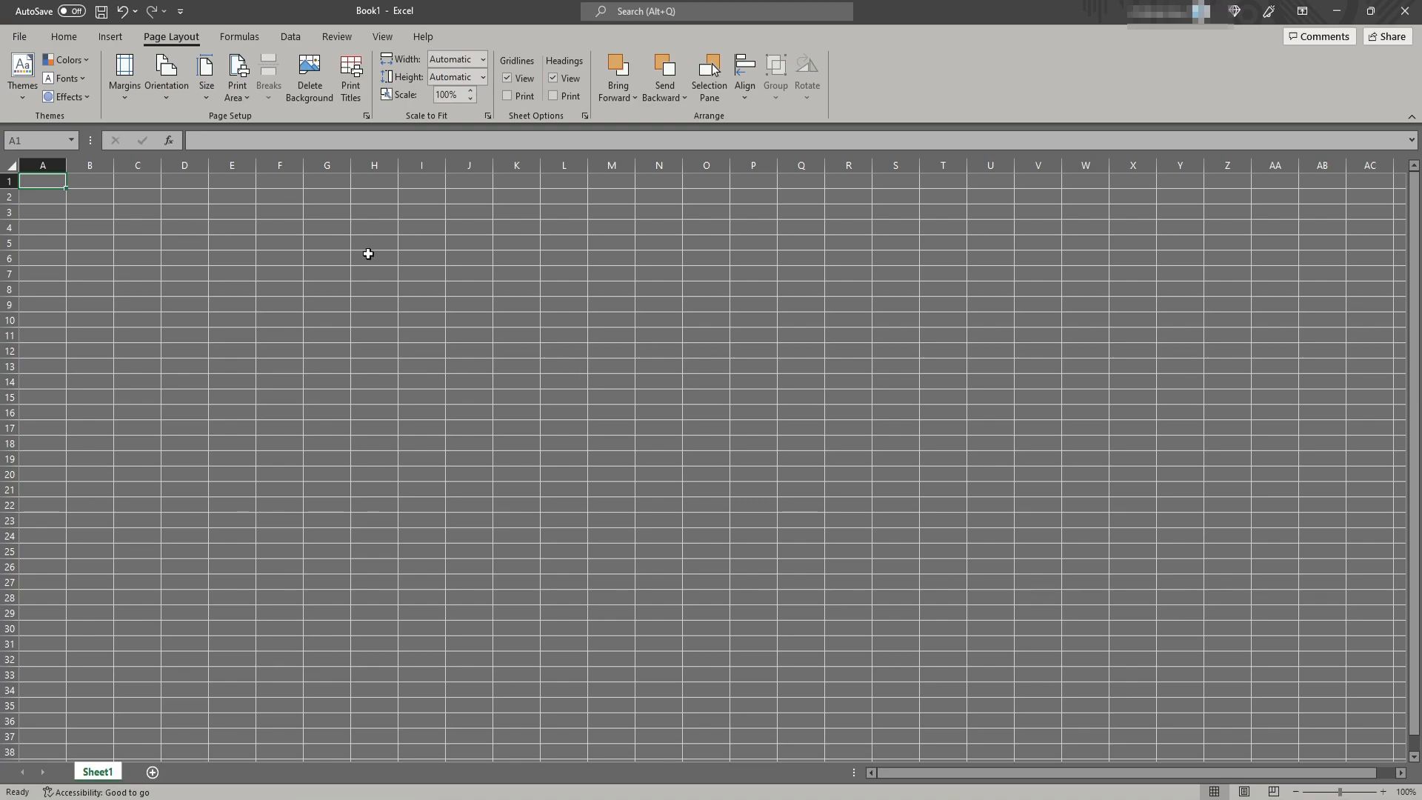
Enter 'test' in cell D6 and set its font colour to white
{"action": "left_click", "coordinate": [184, 258]}
{"action": "type", "text": "test"}
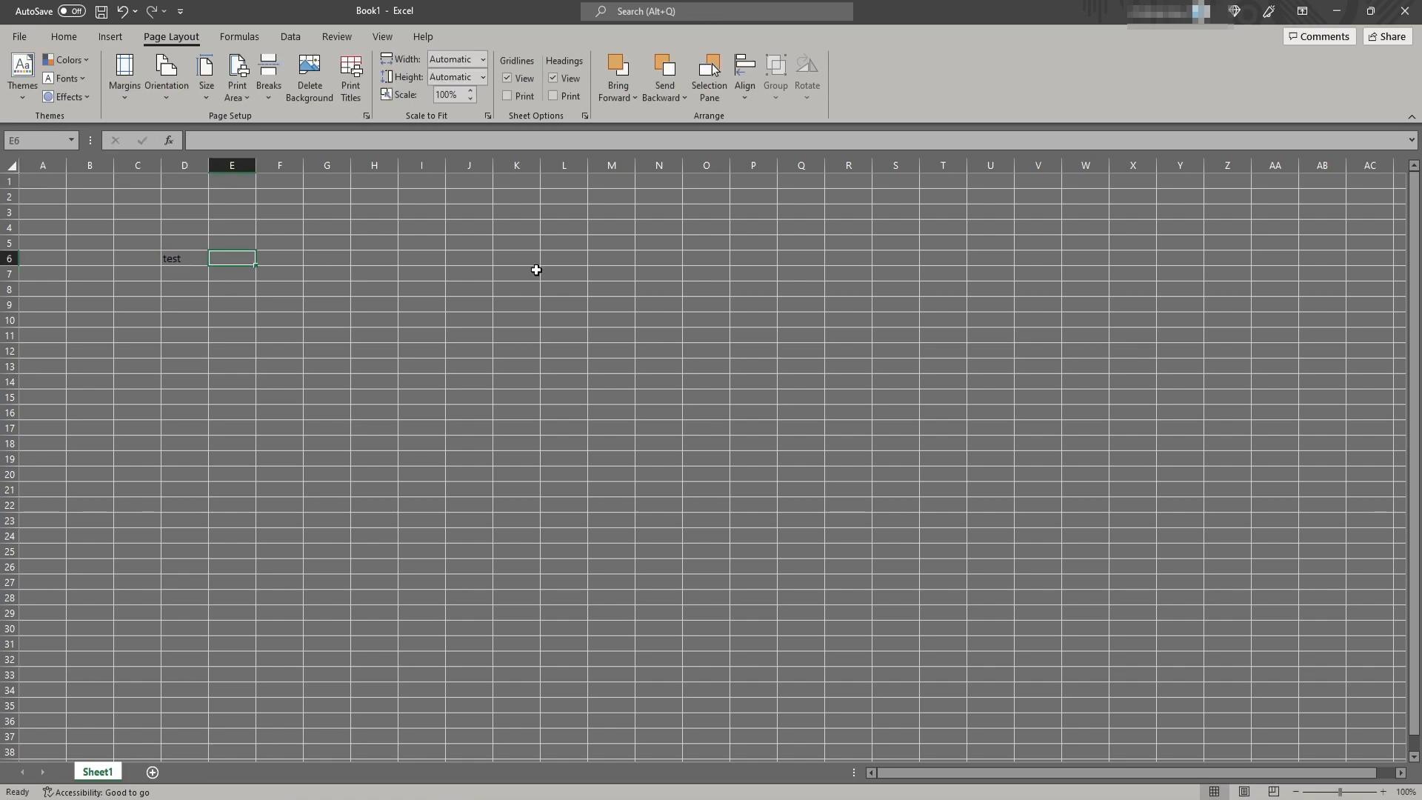
{"action": "mouse_move", "coordinate": [197, 210]}
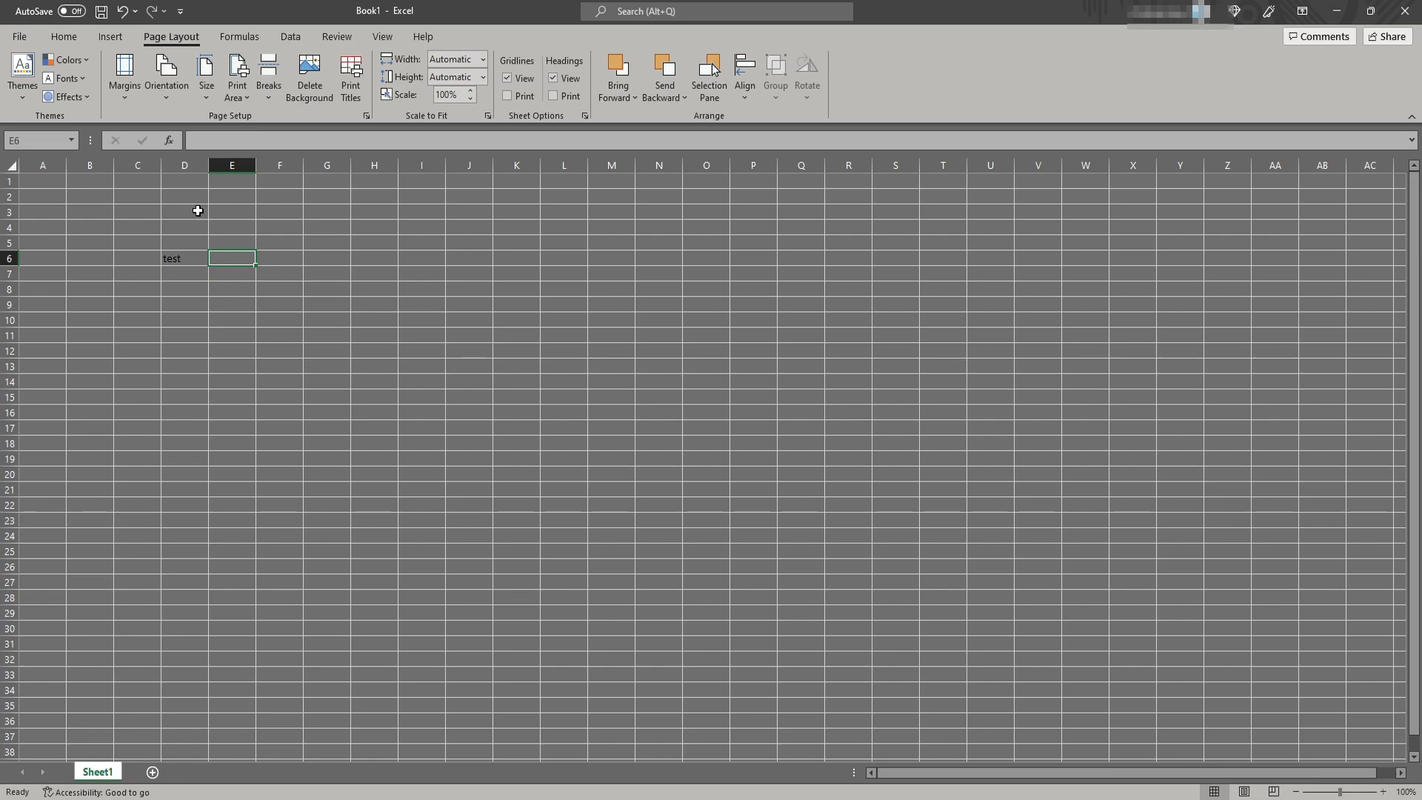
{"action": "left_click", "coordinate": [184, 259]}
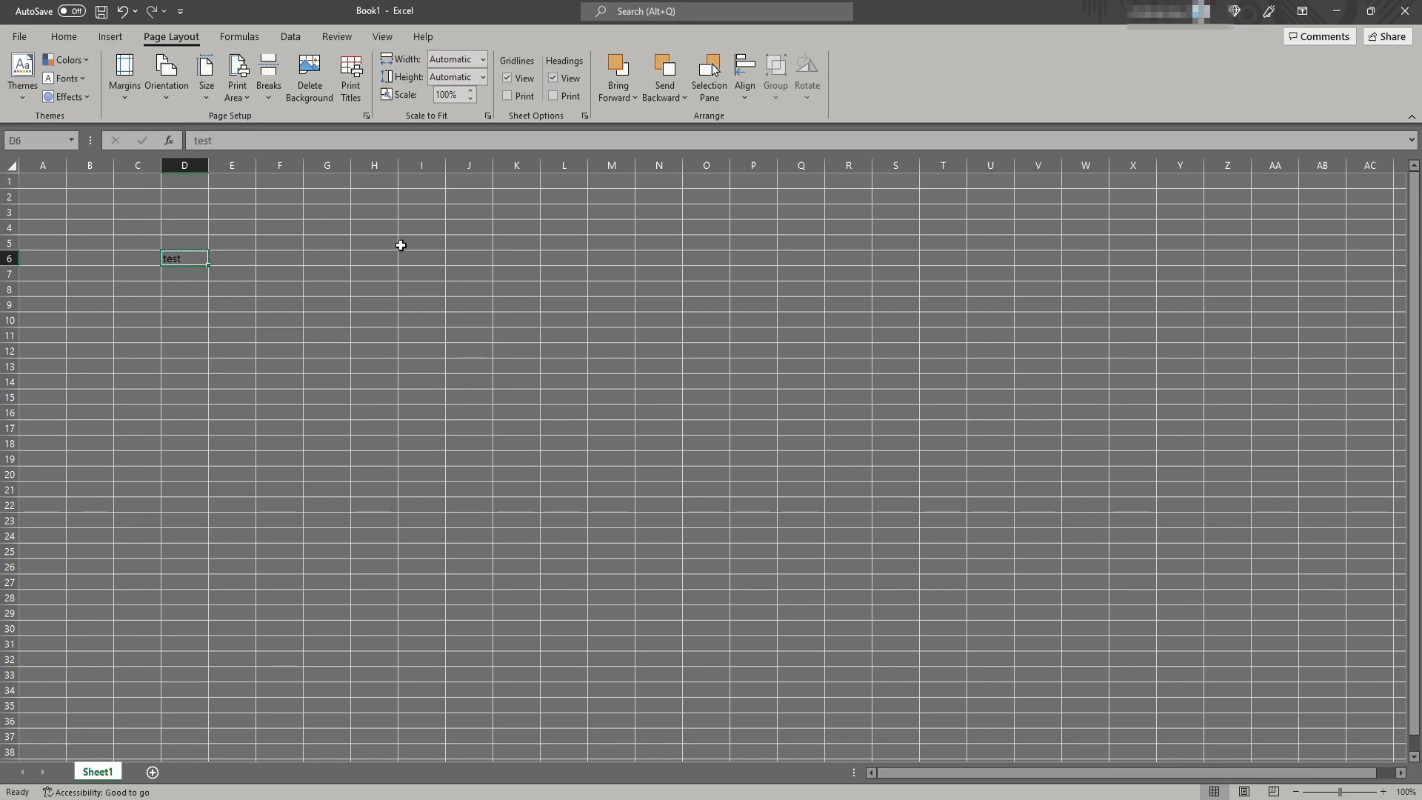
{"action": "left_click", "coordinate": [62, 37]}
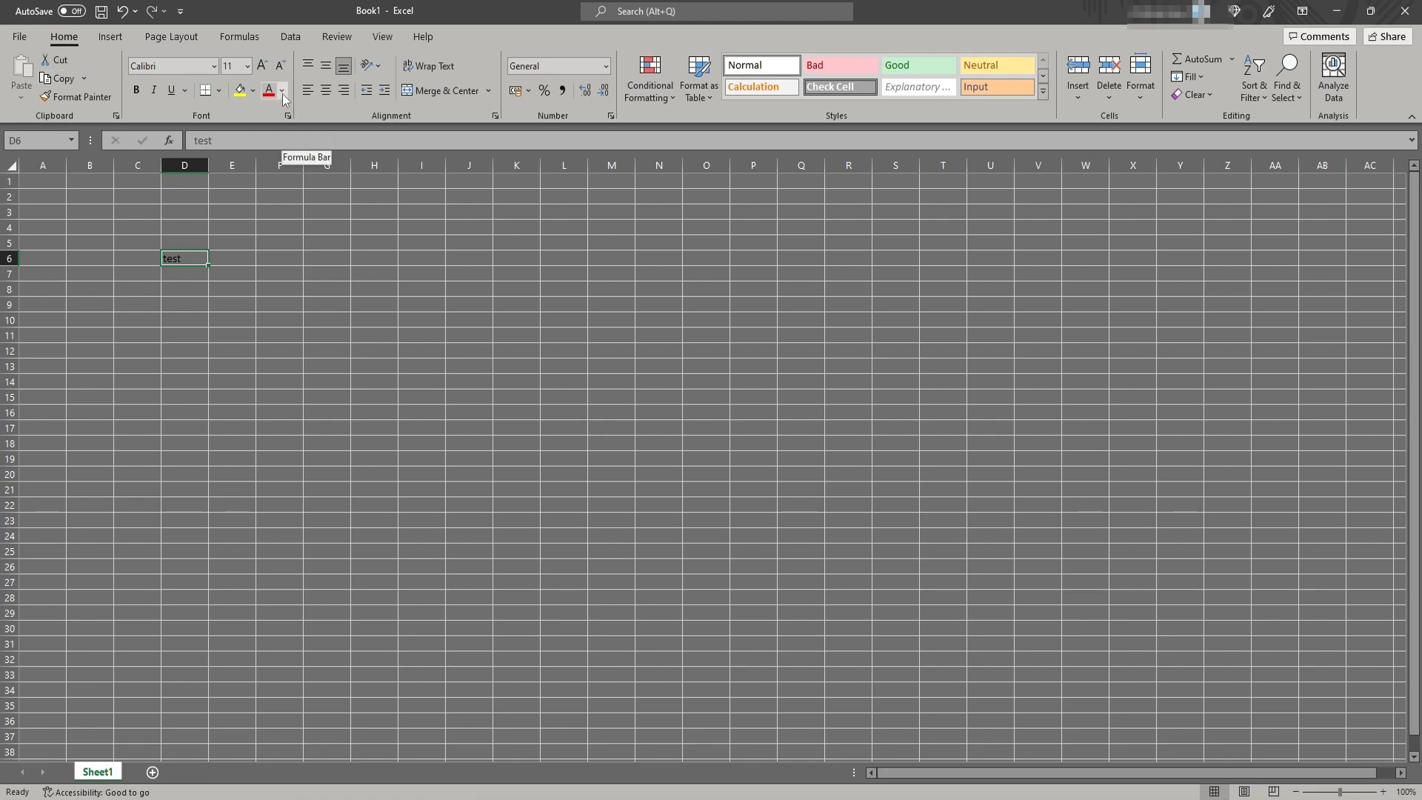
{"action": "left_click", "coordinate": [658, 303]}
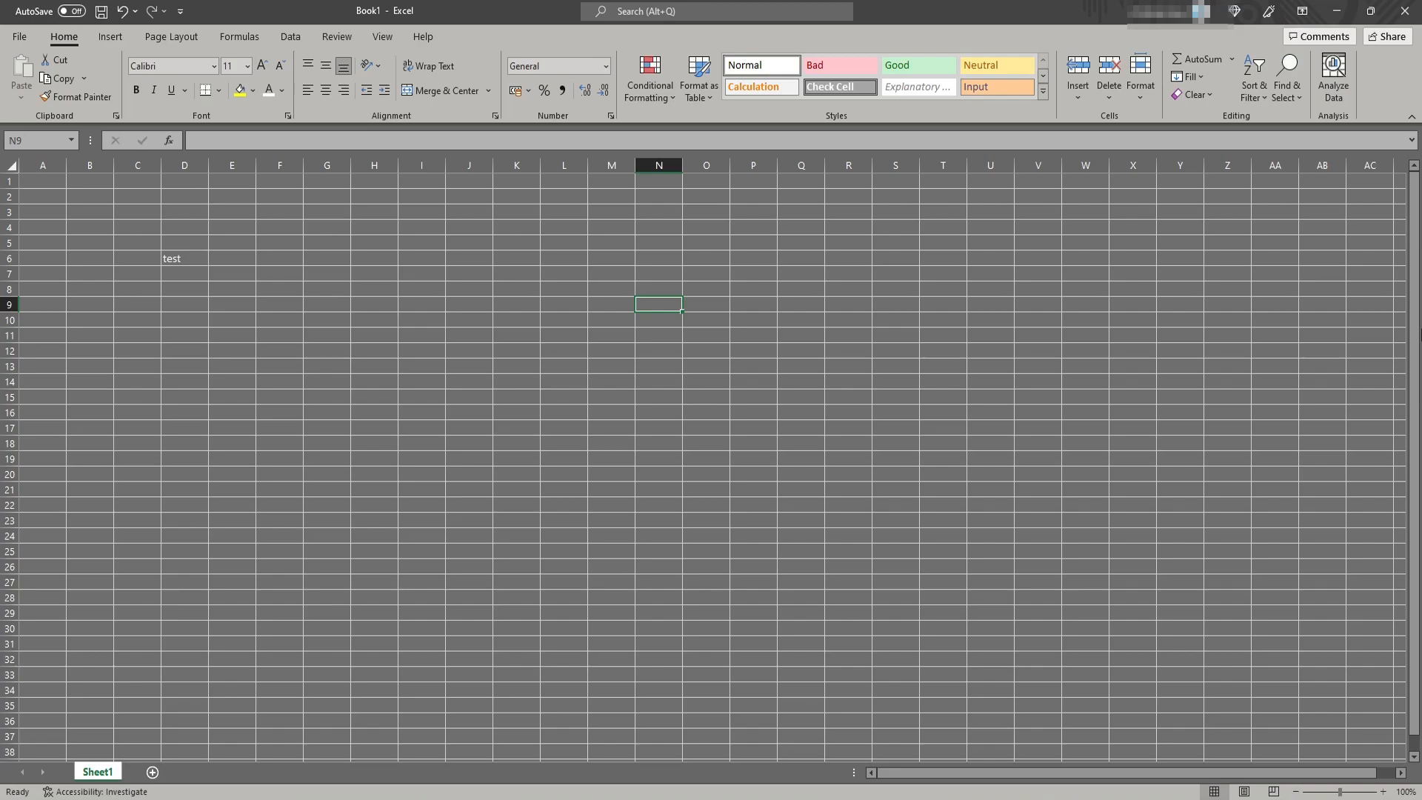
{"action": "mouse_move", "coordinate": [182, 7]}
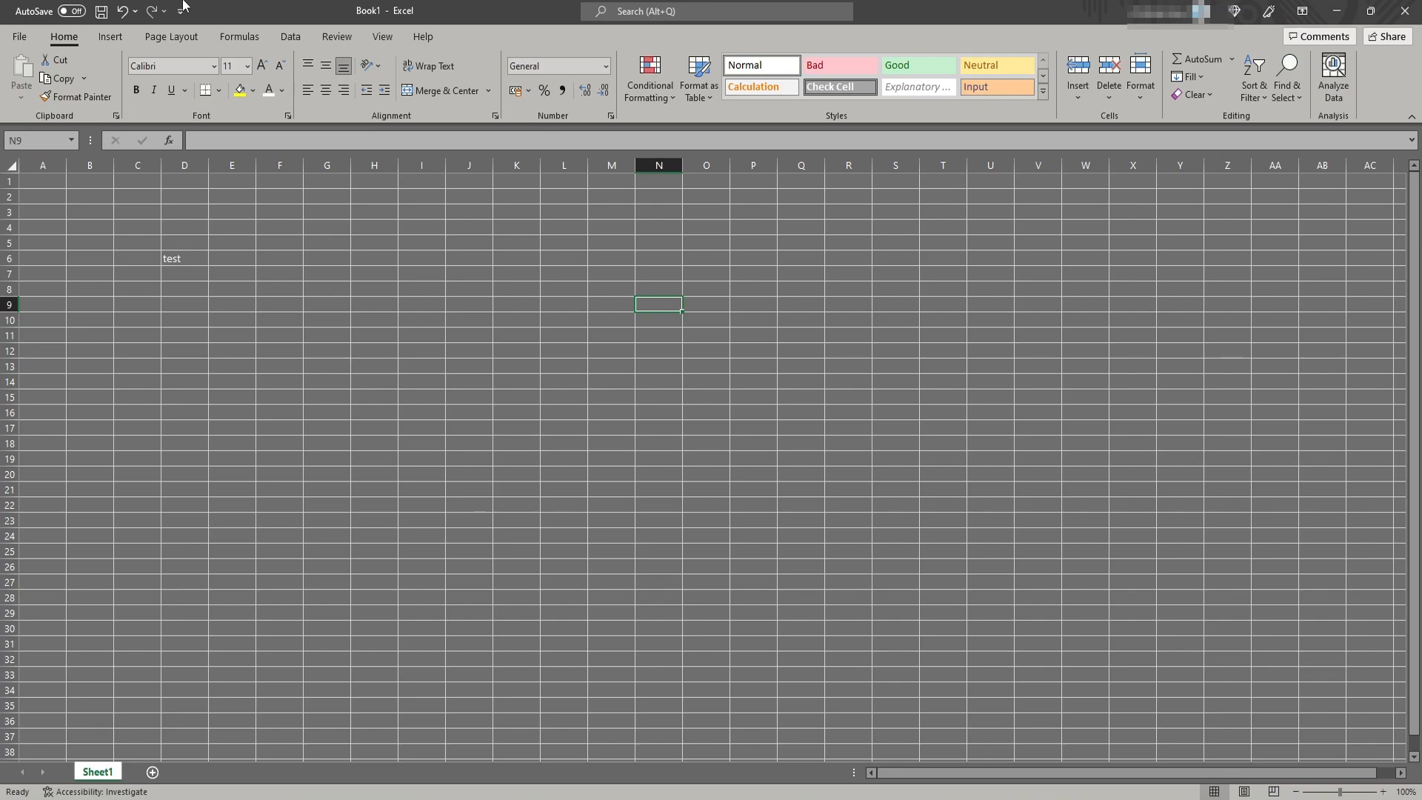
Return to the Page Layout tab near Delete Background
{"action": "left_click", "coordinate": [171, 36]}
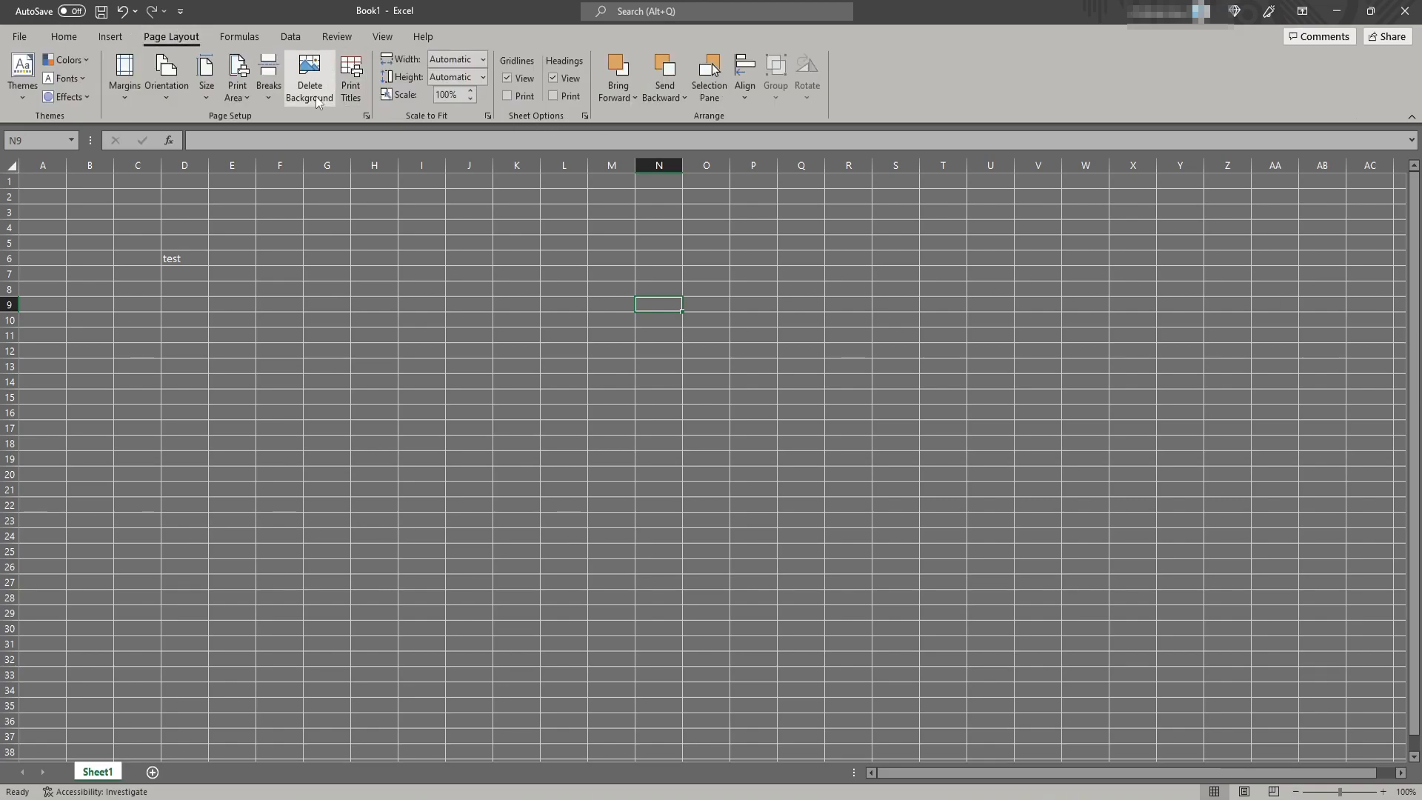